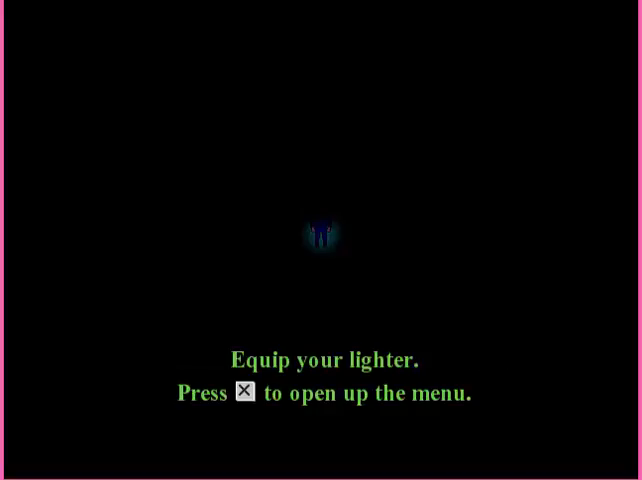
# Step: Open the menu with X, enter Items and read the Painkillers description
pyautogui.press('x')
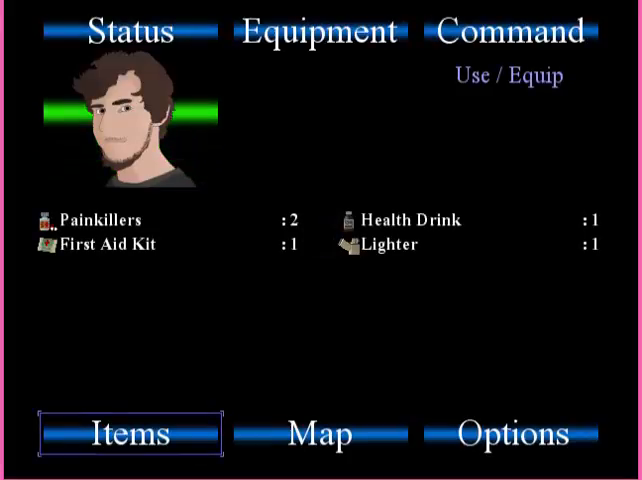
pyautogui.click(320, 432)
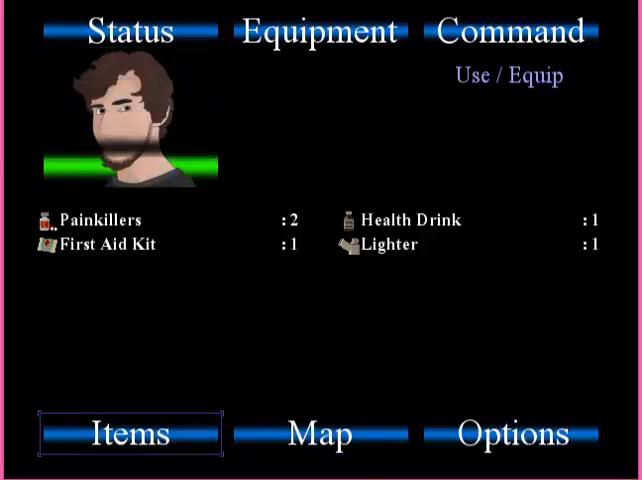
pyautogui.click(110, 220)
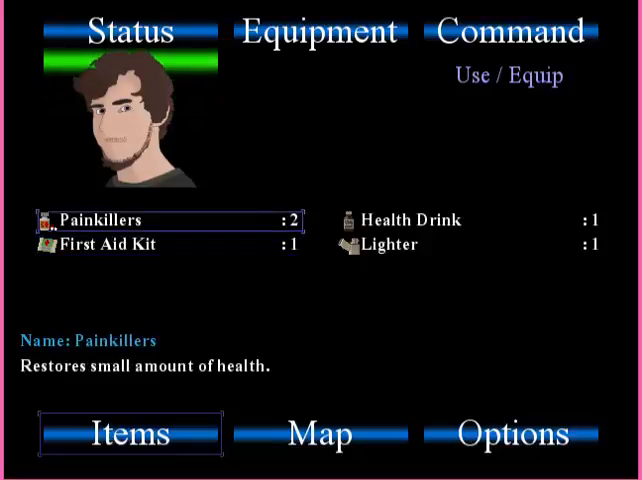
# Step: Leave the menu and play on to the ending, returning to the title screen
pyautogui.click(390, 244)
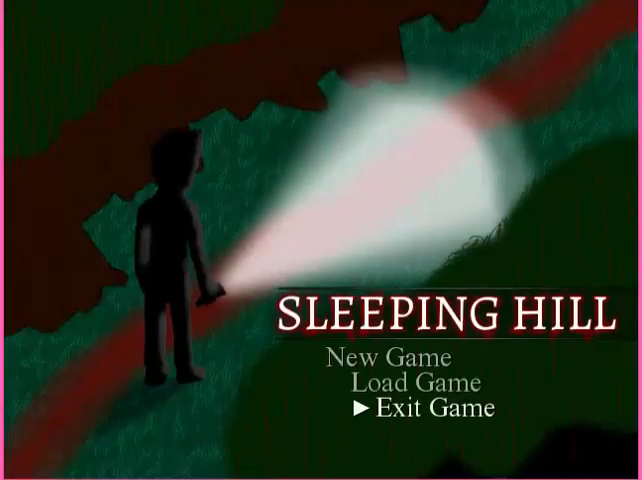
# Step: Choose New Game from the title screen and reopen the Items inventory
pyautogui.press('up')
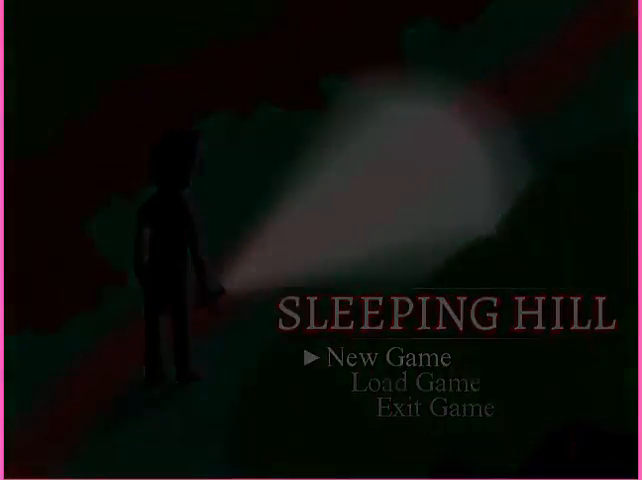
pyautogui.click(380, 356)
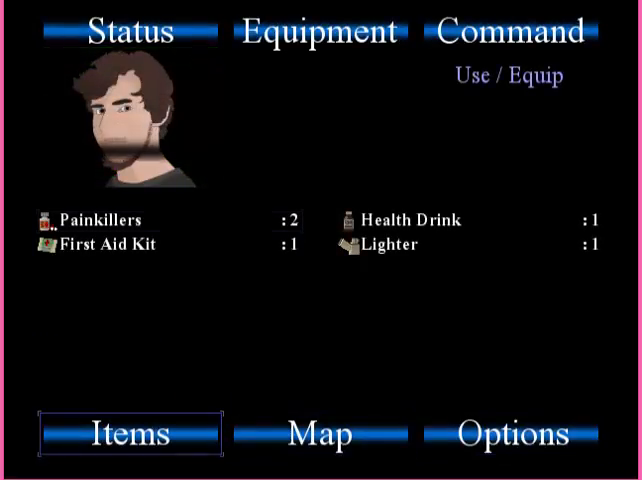
# Step: Exit the menu and play to the 'to be continued' ending and title screen
pyautogui.click(388, 244)
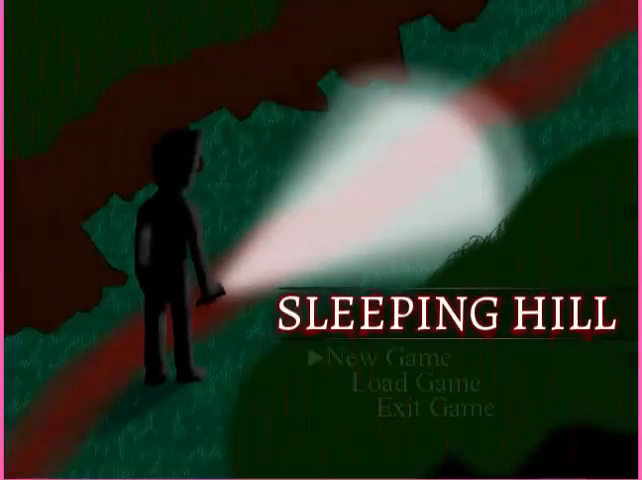
pyautogui.press('down')
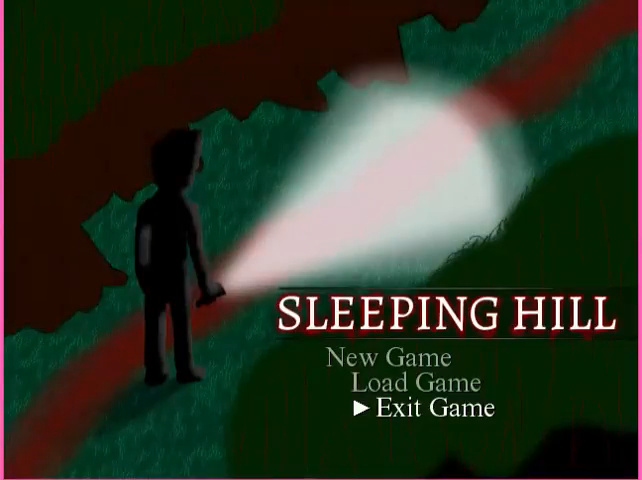
pyautogui.press('up')
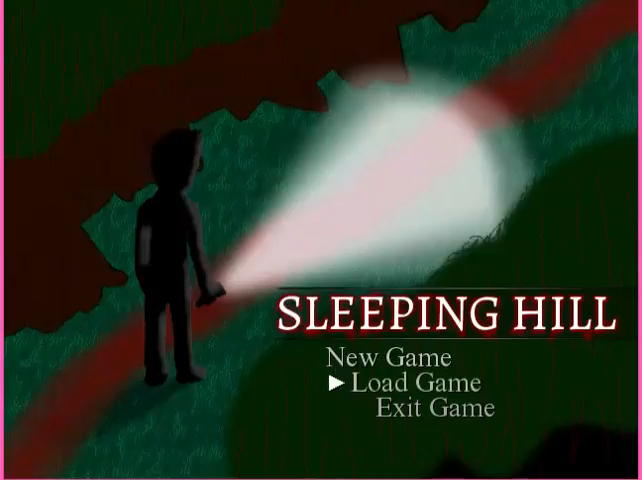
pyautogui.press('Down')
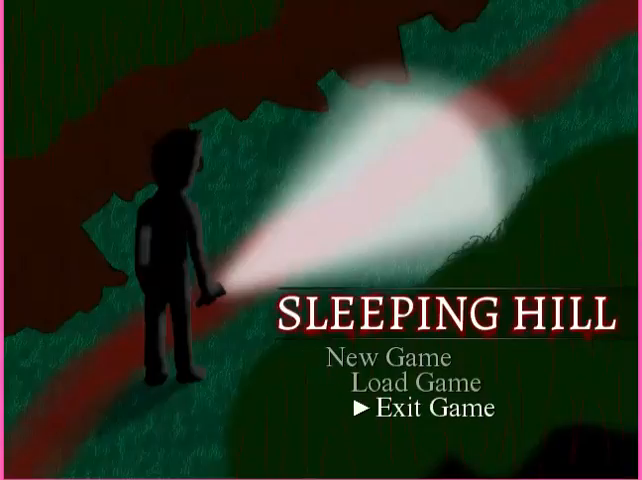